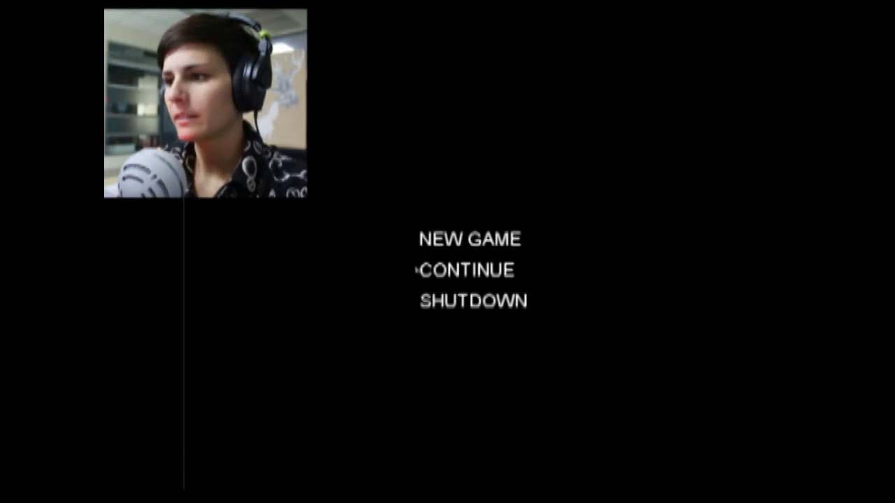
left_click(463, 269)
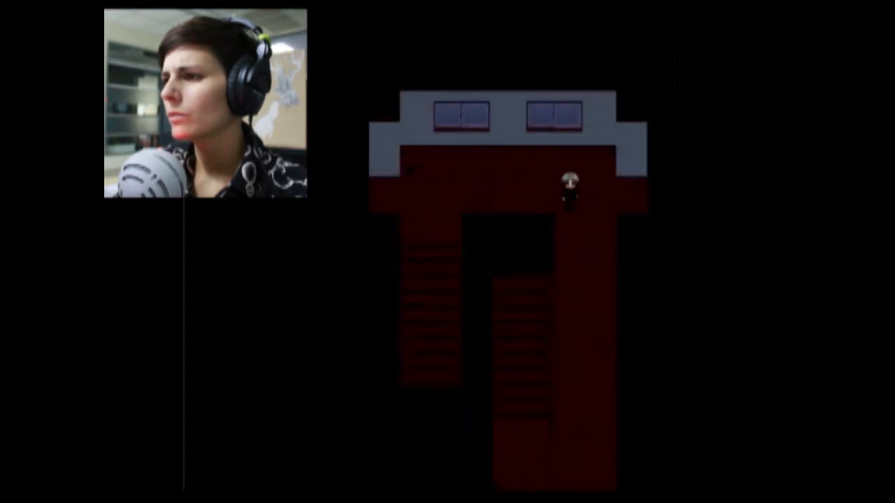
key("Down")
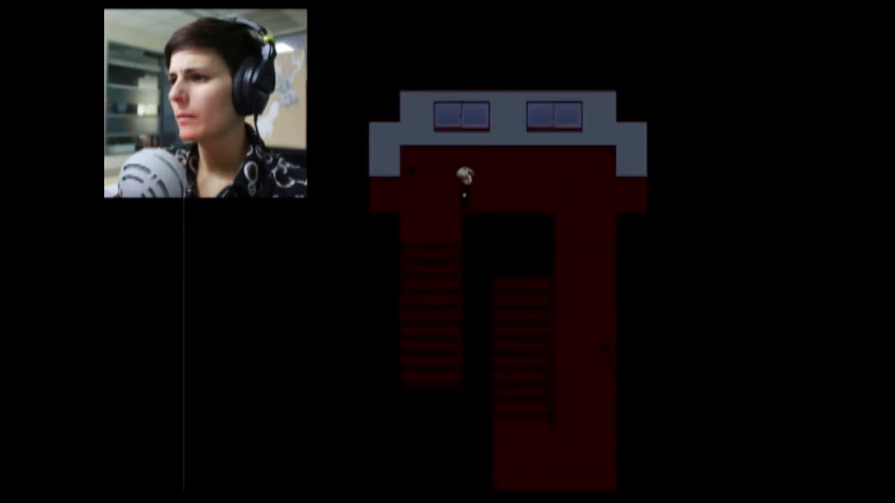
key("Down")
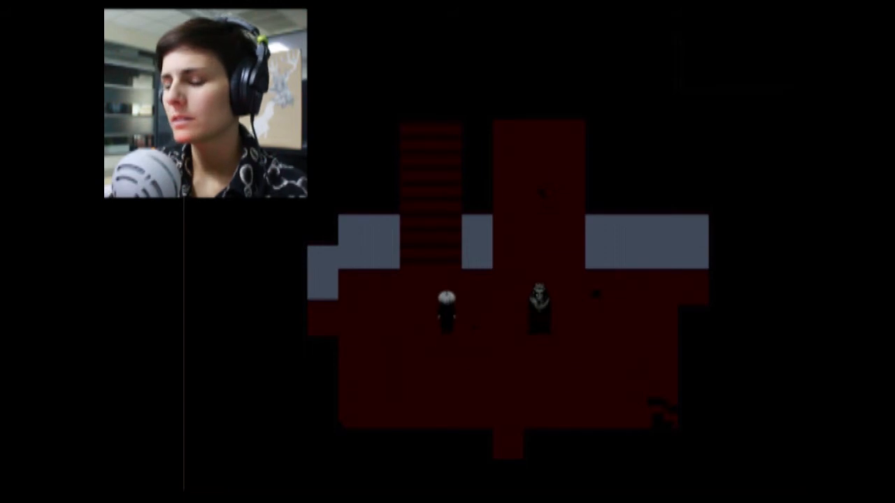
key("Escape")
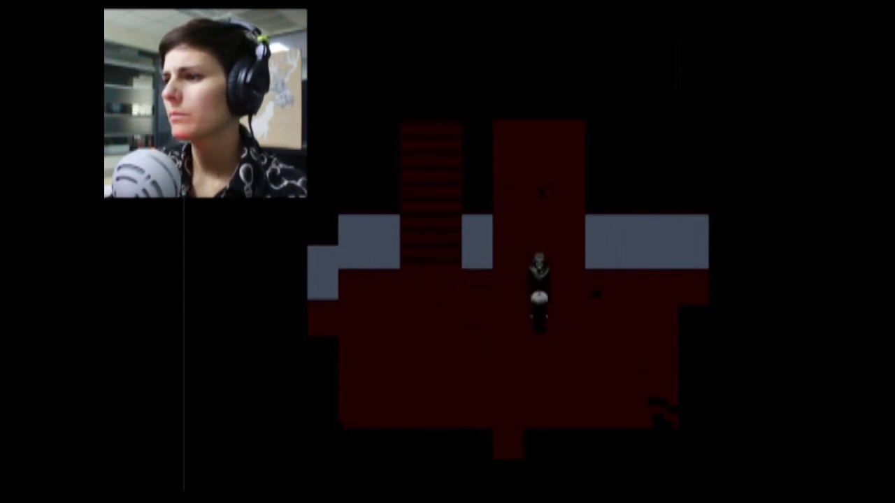
key("Up")
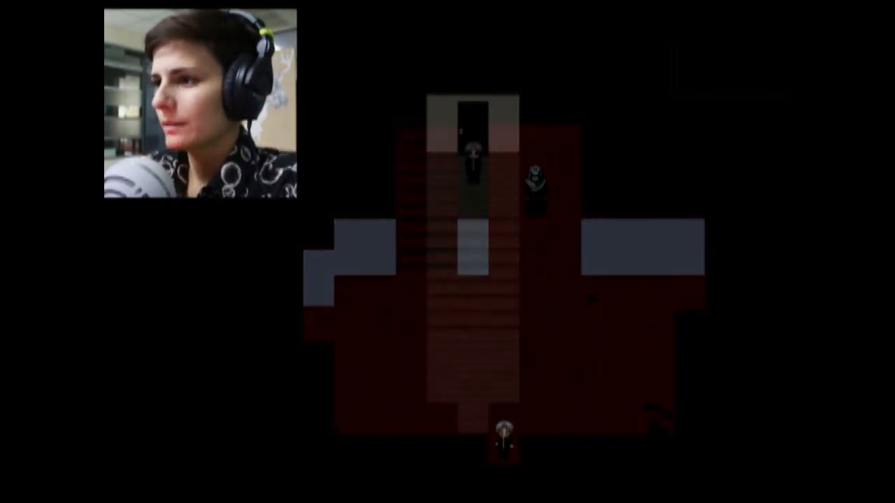
key("w")
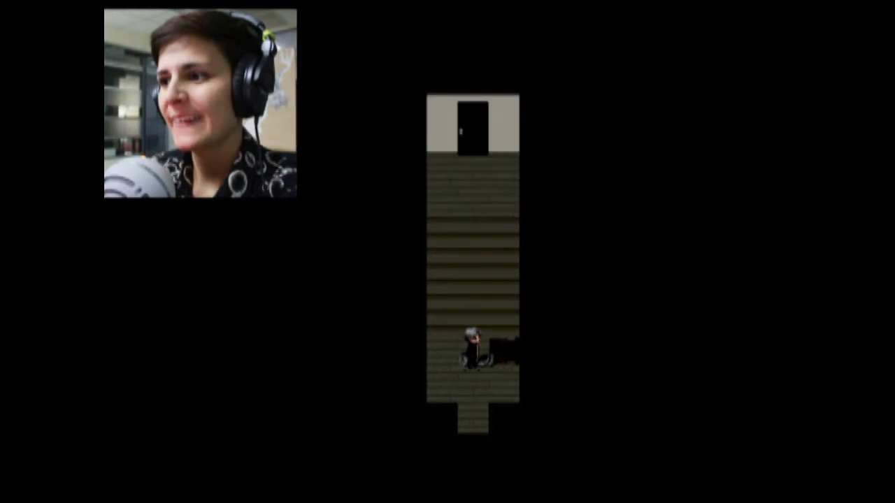
key("Escape")
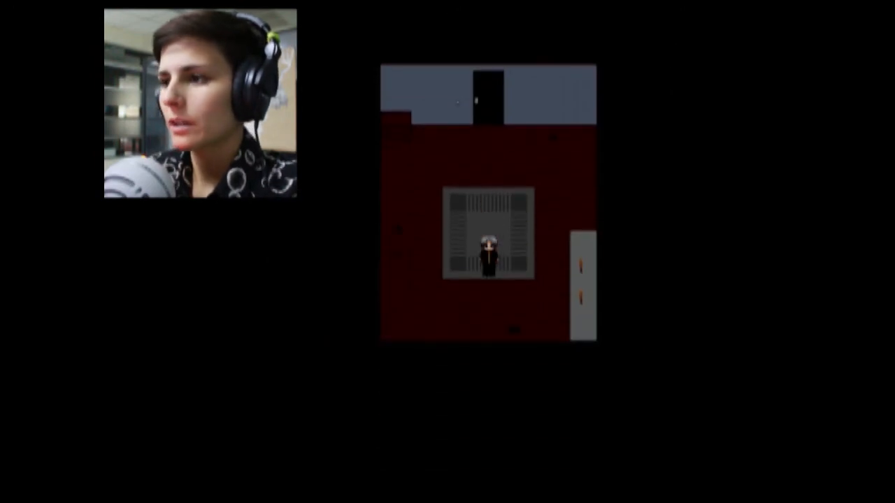
key("Escape")
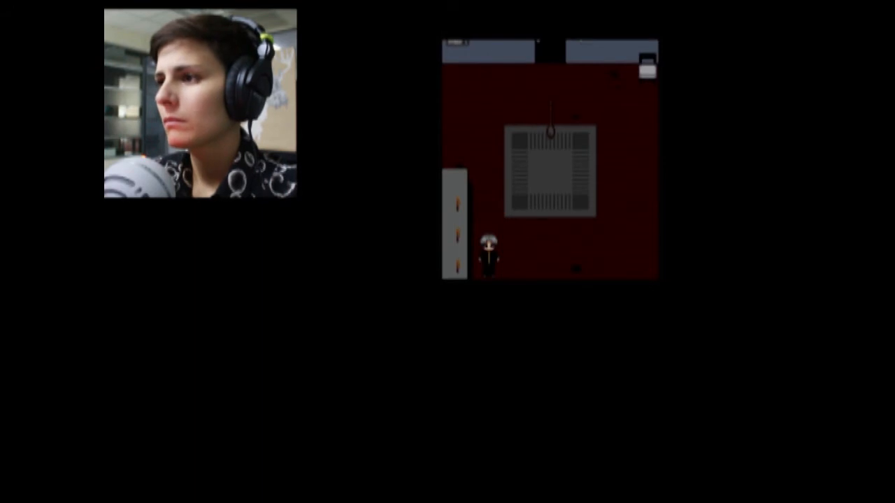
key("Escape")
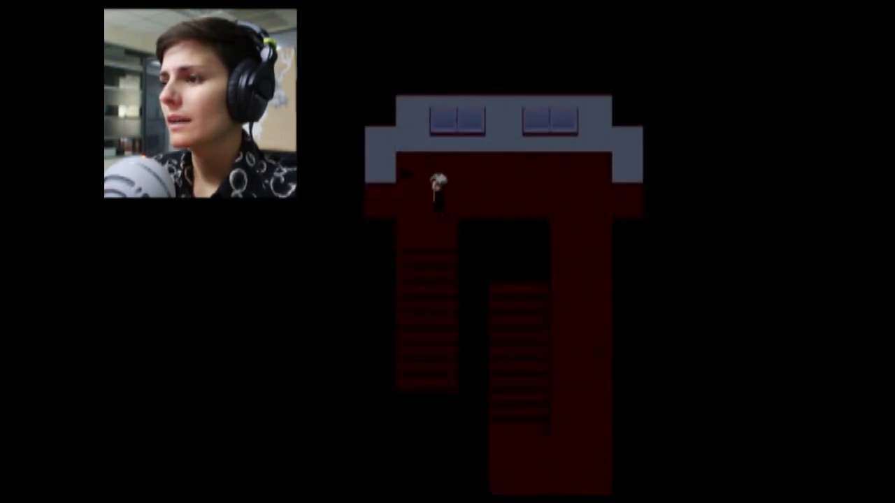
key("Down")
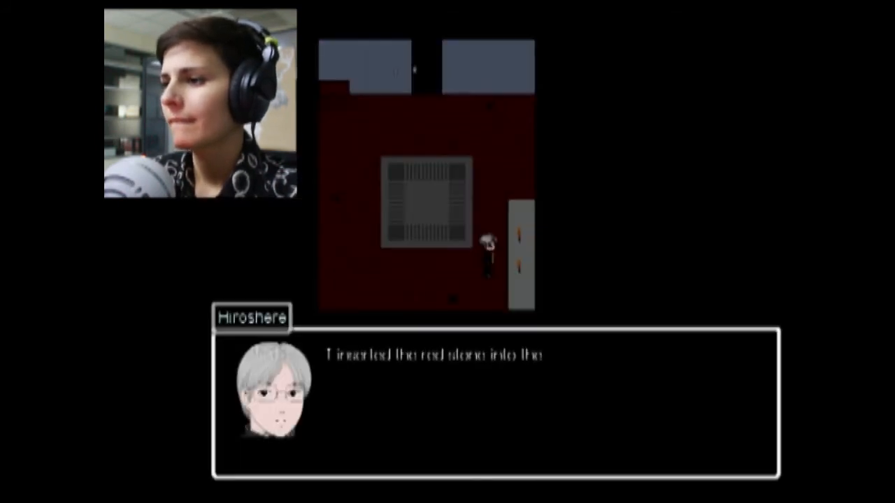
key("escape")
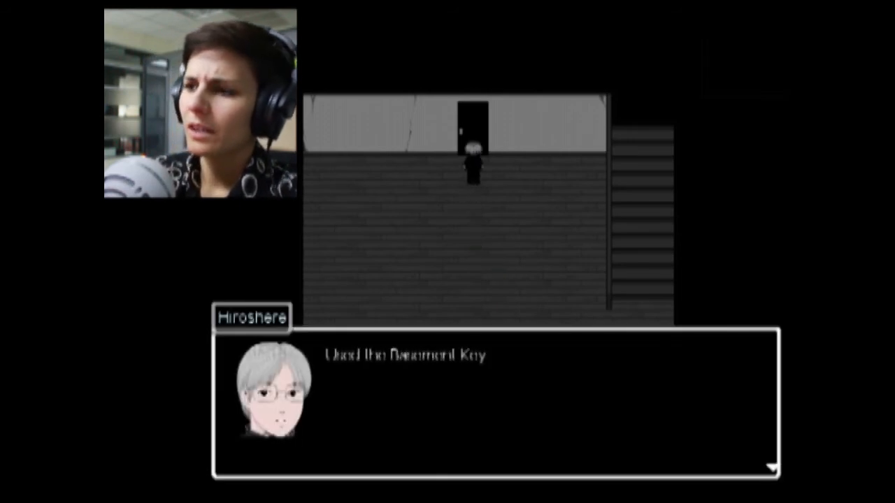
key("escape")
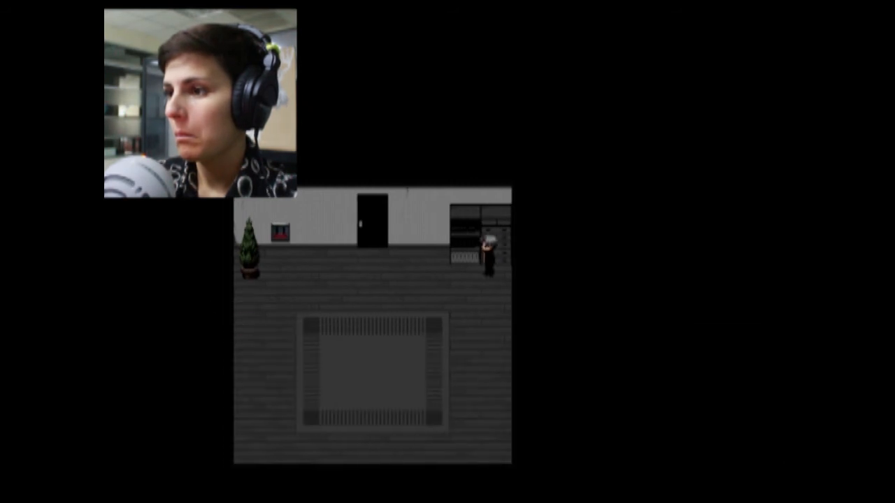
key("Escape")
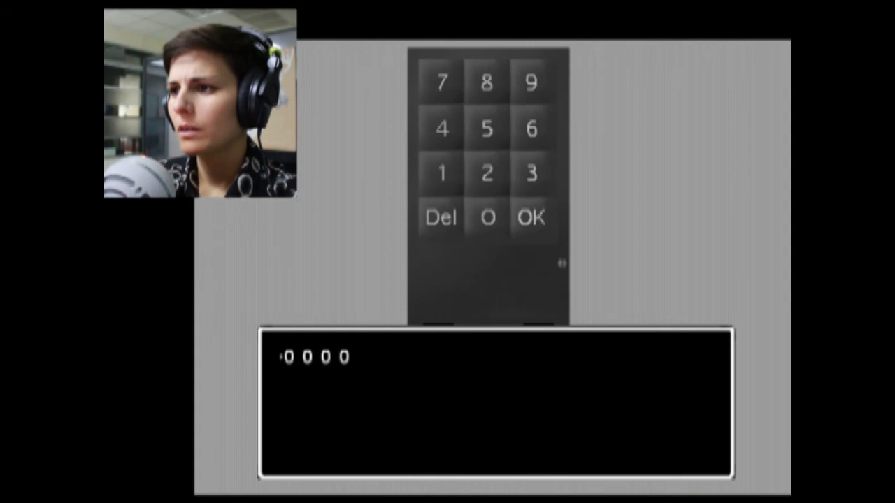
left_click(442, 172)
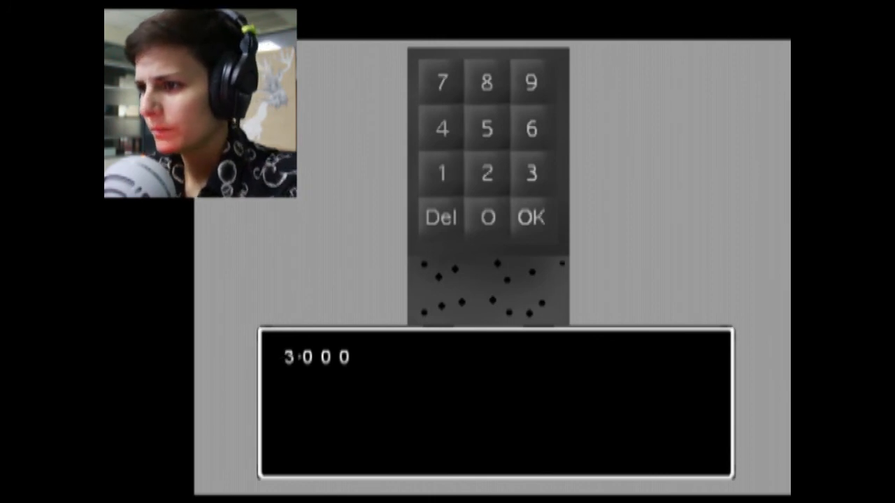
left_click(444, 170)
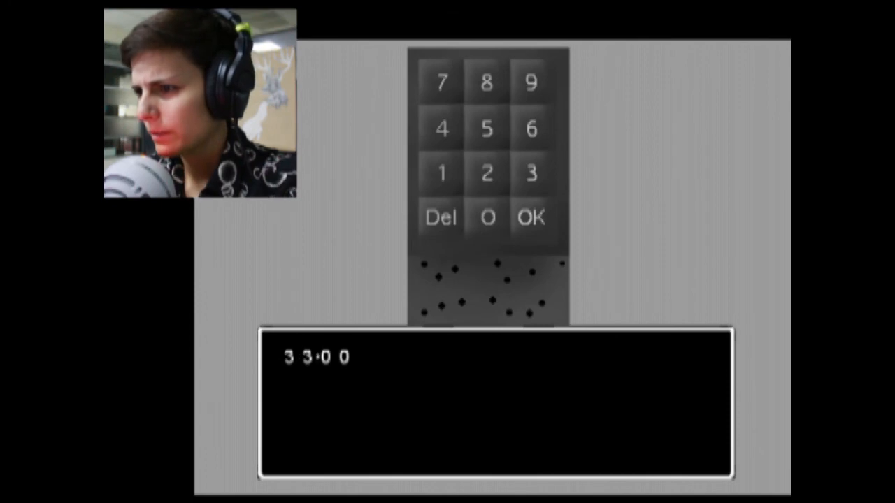
left_click(531, 173)
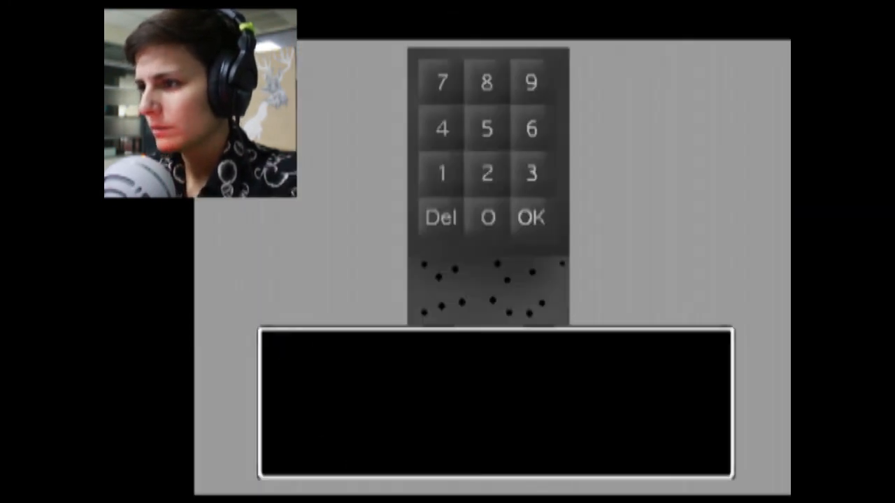
left_click(487, 219)
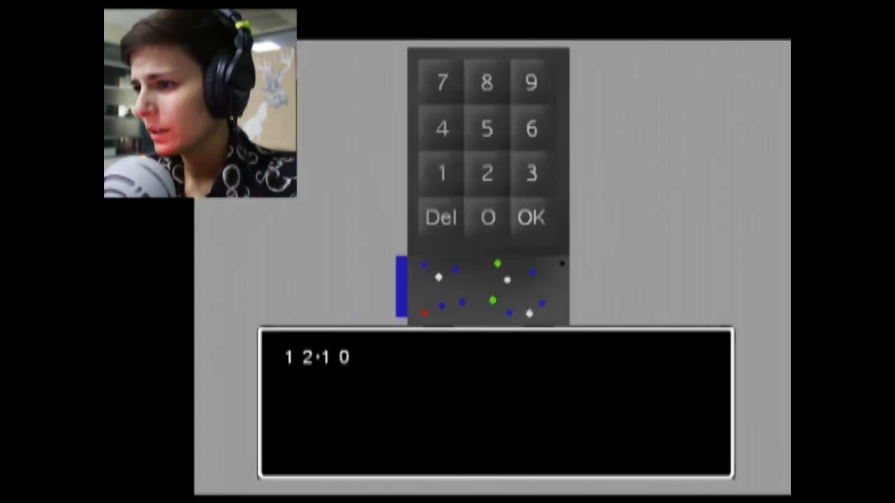
left_click(531, 173)
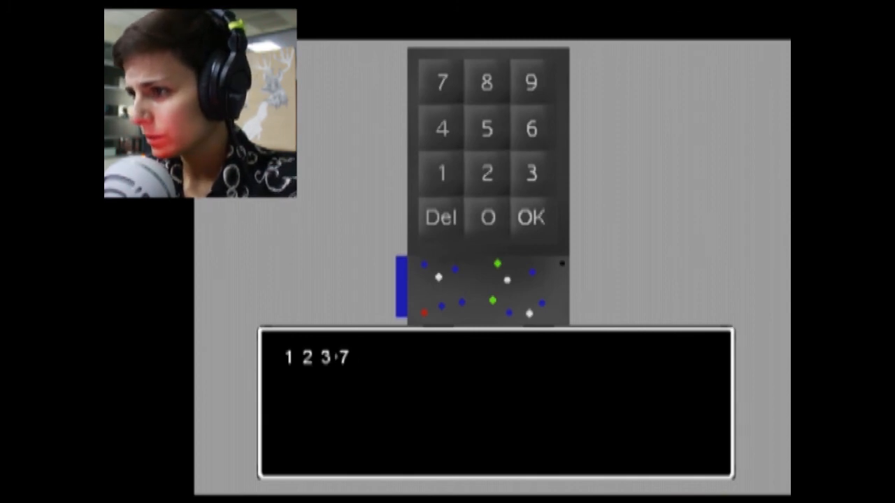
left_click(531, 219)
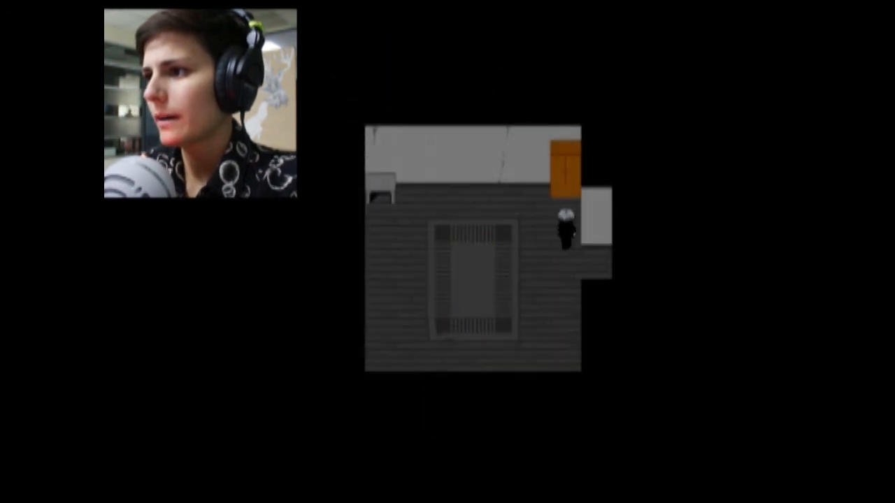
key("Escape")
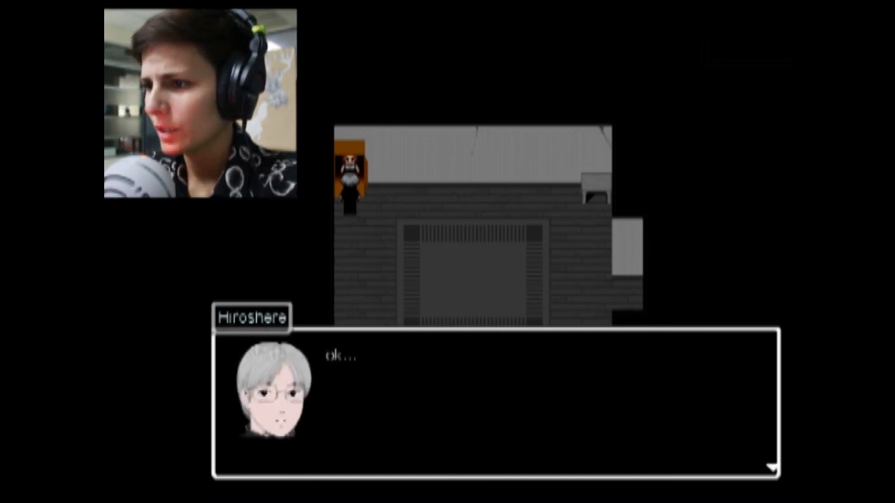
key("Enter")
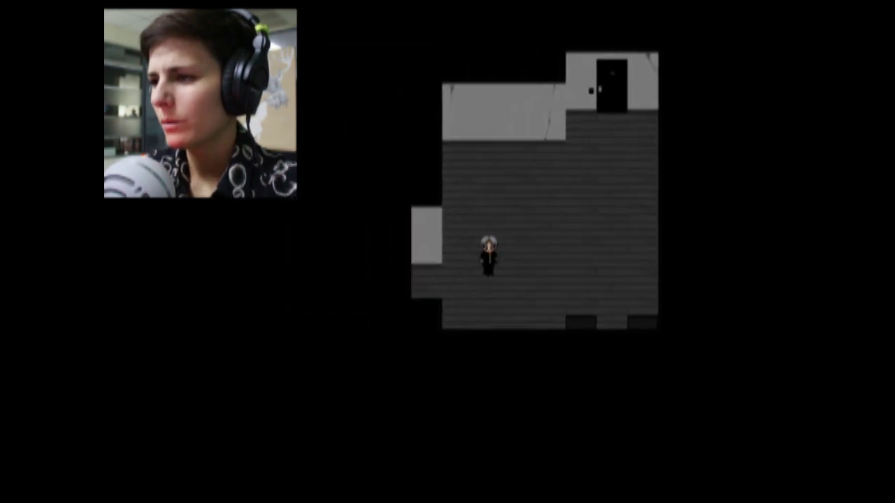
key("Escape")
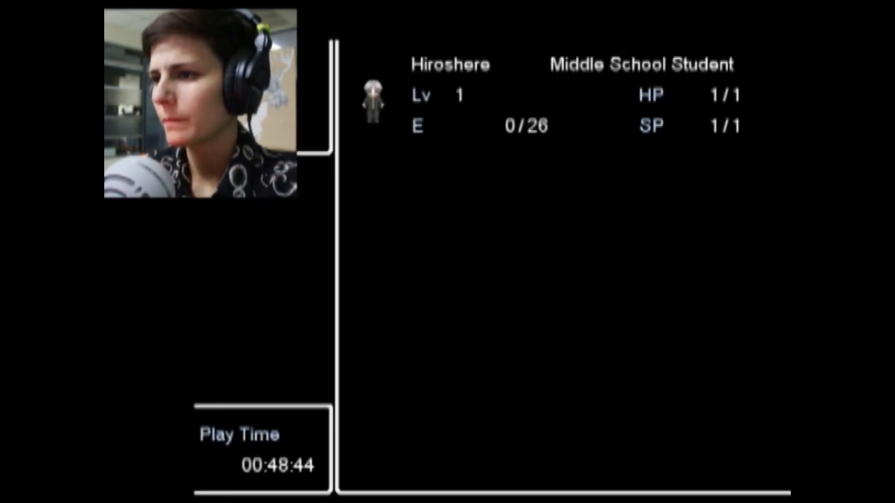